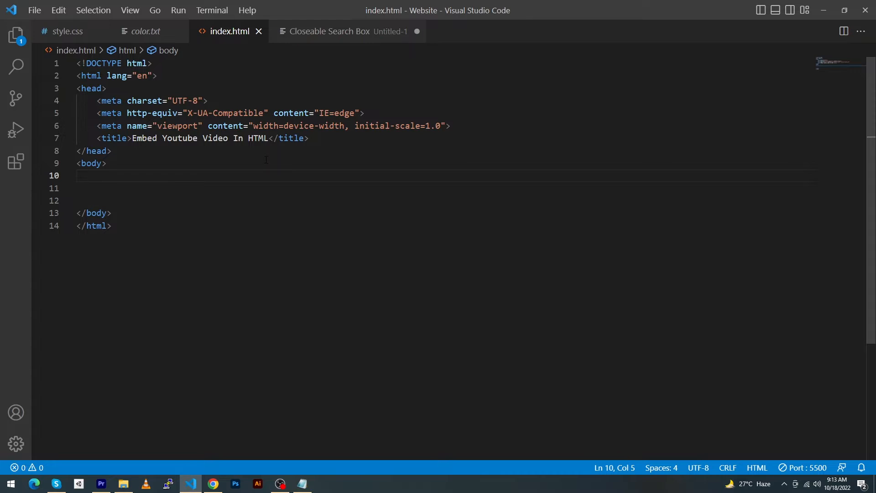
mouse_move(262, 167)
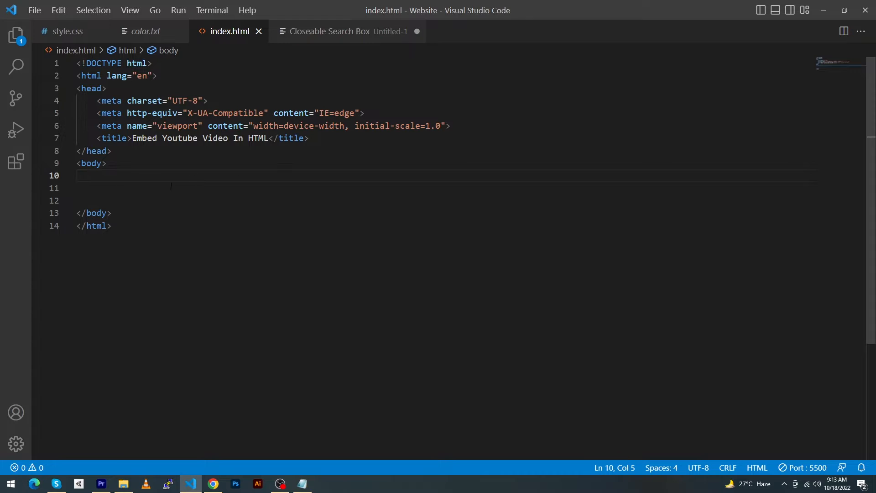
mouse_move(166, 187)
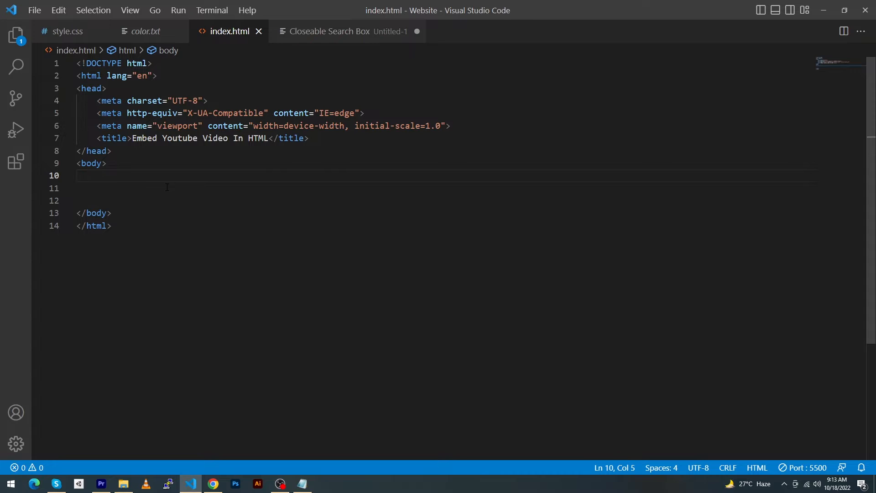
mouse_move(213, 483)
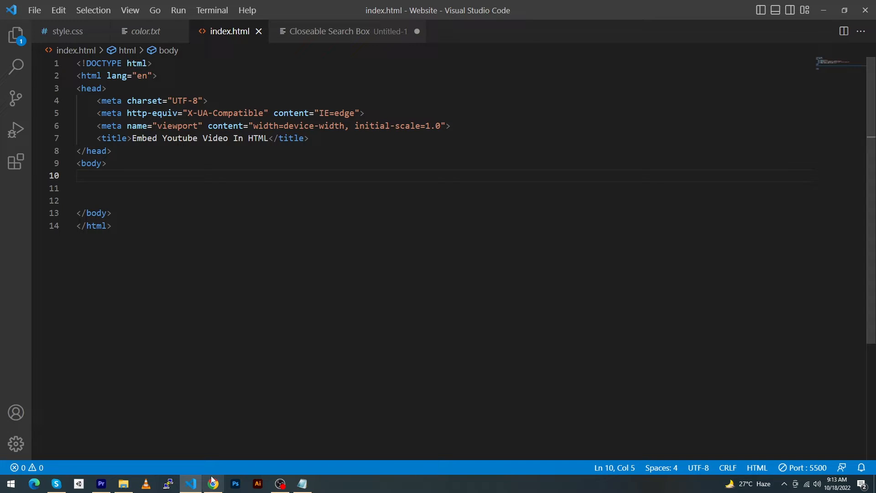
Go to the Closeable Html Search Box video on YouTube and bring up its Share options
click(212, 484)
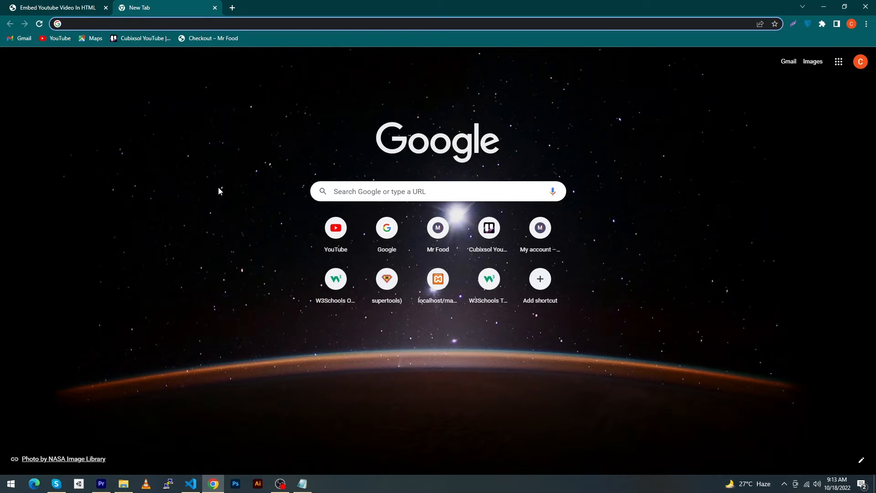
click(335, 228)
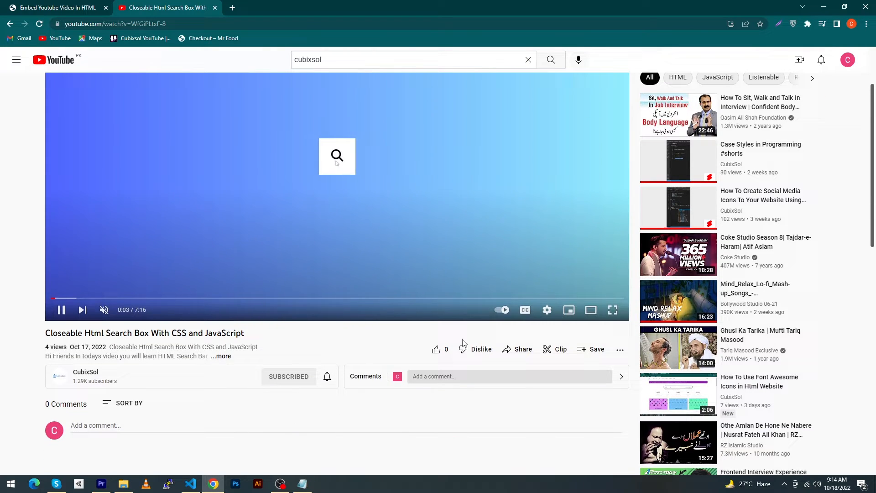
click(336, 156)
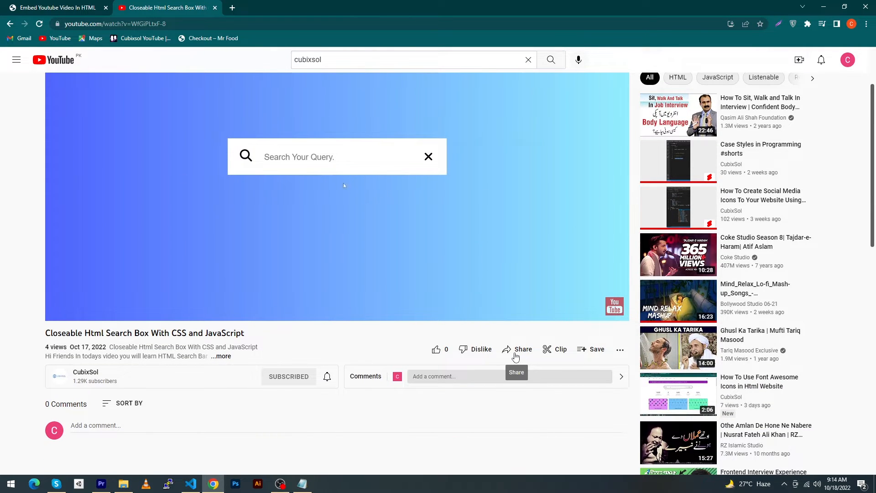
click(517, 349)
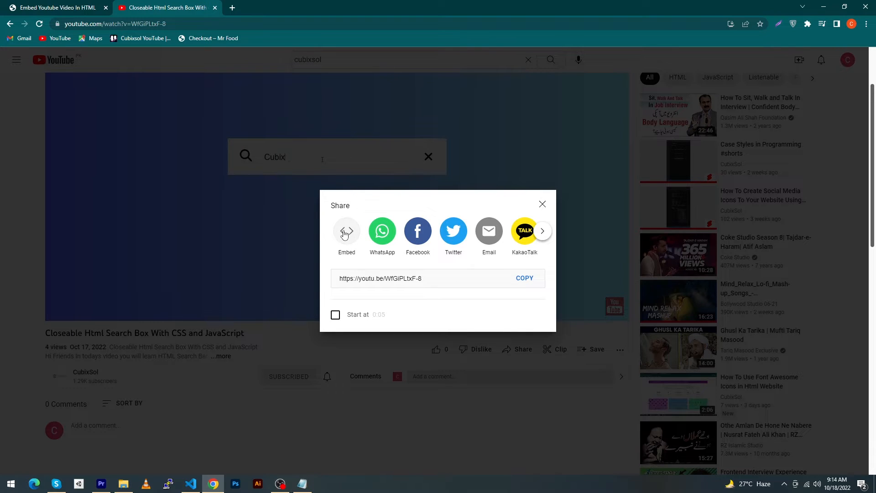
Select the whole Embed iframe code for the video and return to VS Code
click(346, 231)
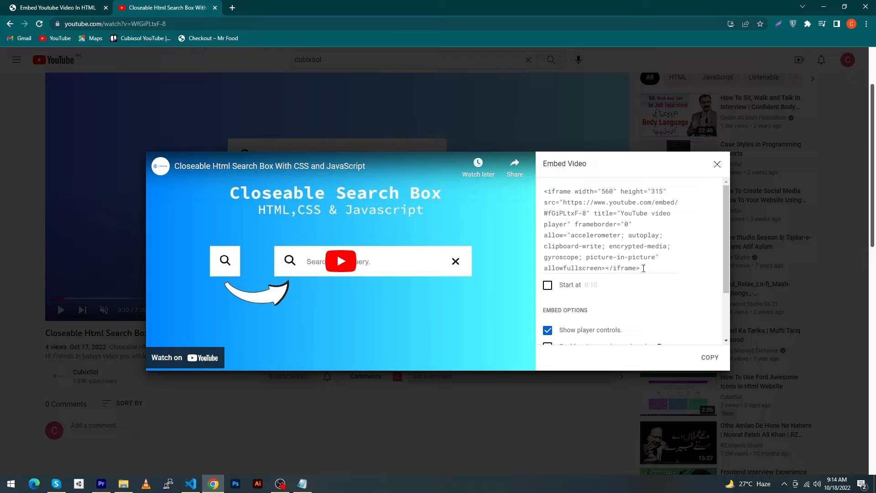
triple_click(606, 234)
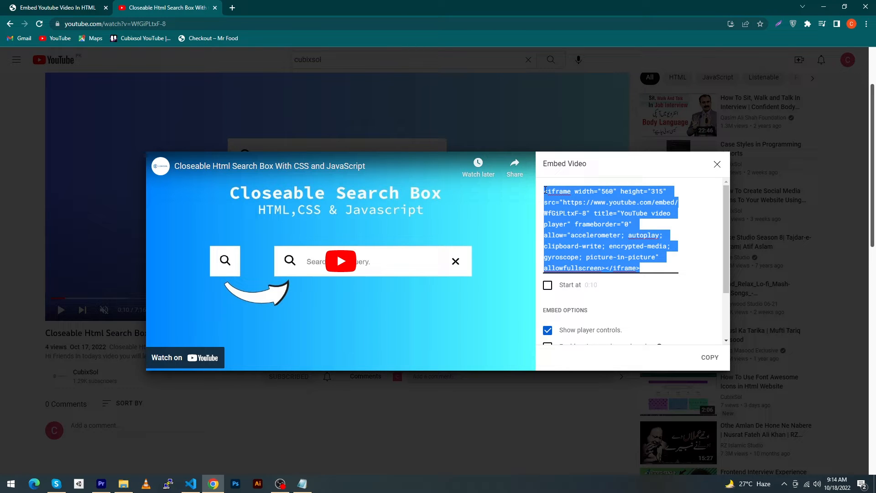
click(190, 483)
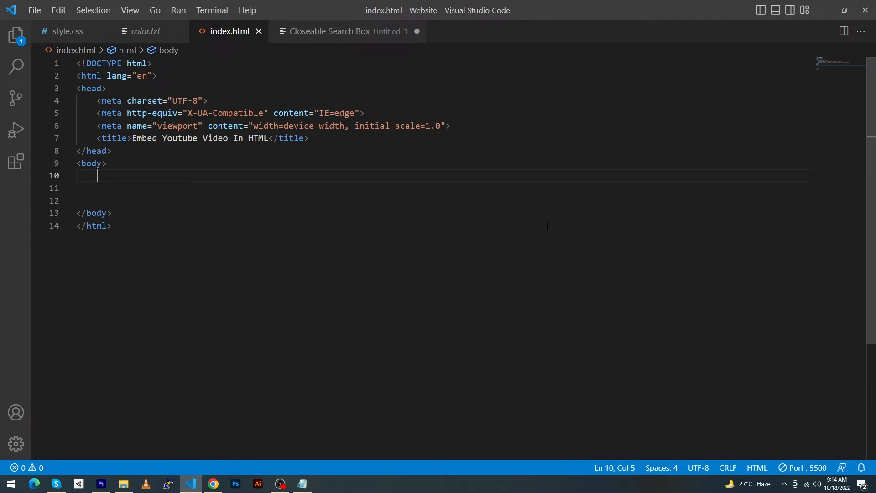
Paste the YouTube iframe into index.html's body and switch to the Chrome preview
key(Enter)
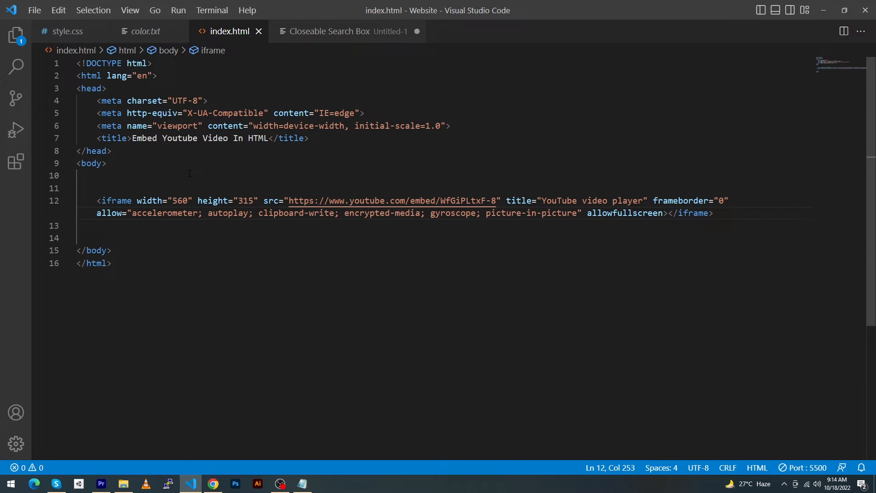
click(713, 212)
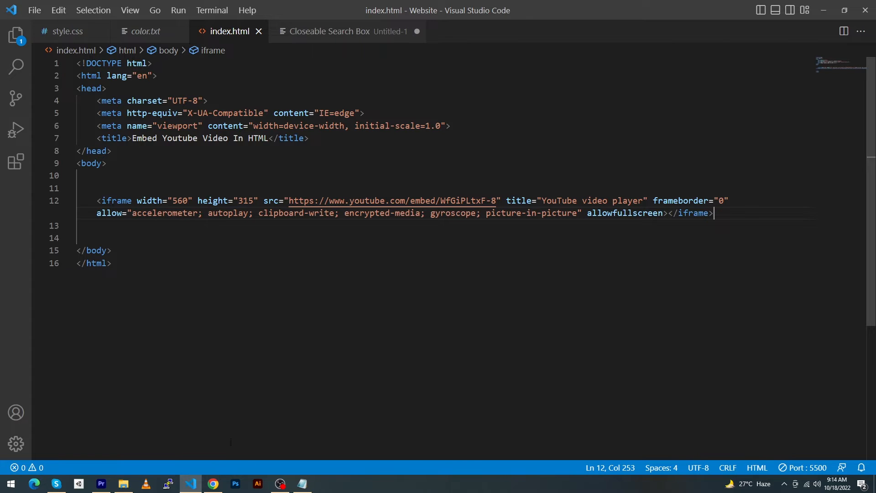
click(213, 483)
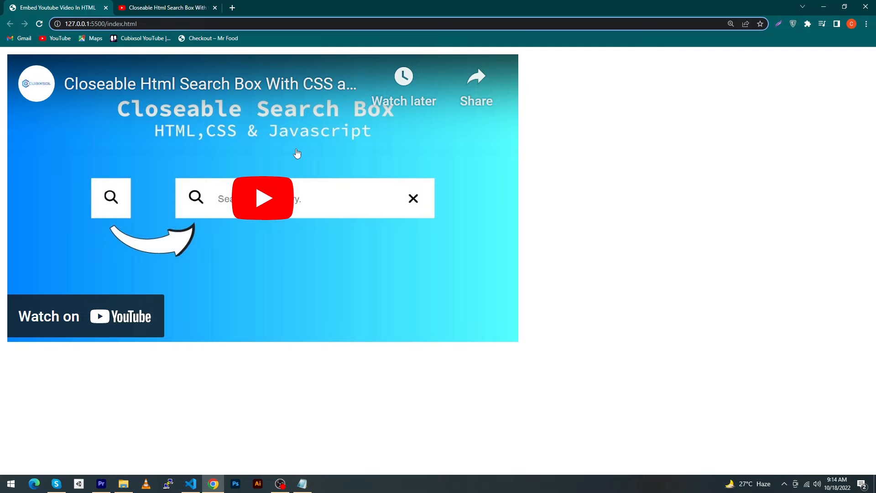
mouse_move(372, 215)
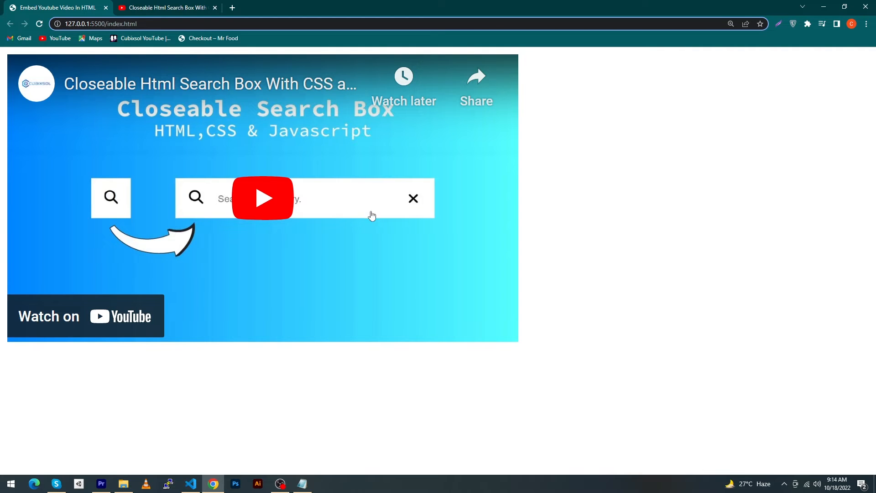
Check the embedded player on the 127.0.0.1:5500 preview and return to index.html
click(190, 484)
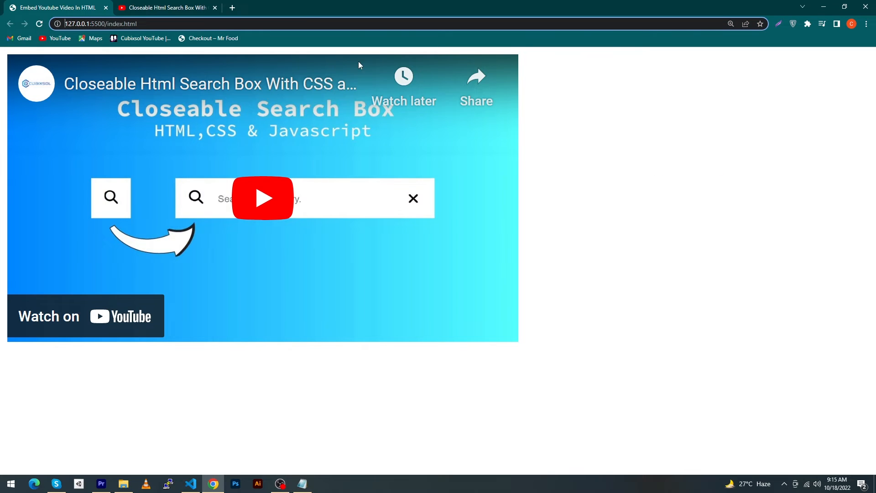
click(190, 483)
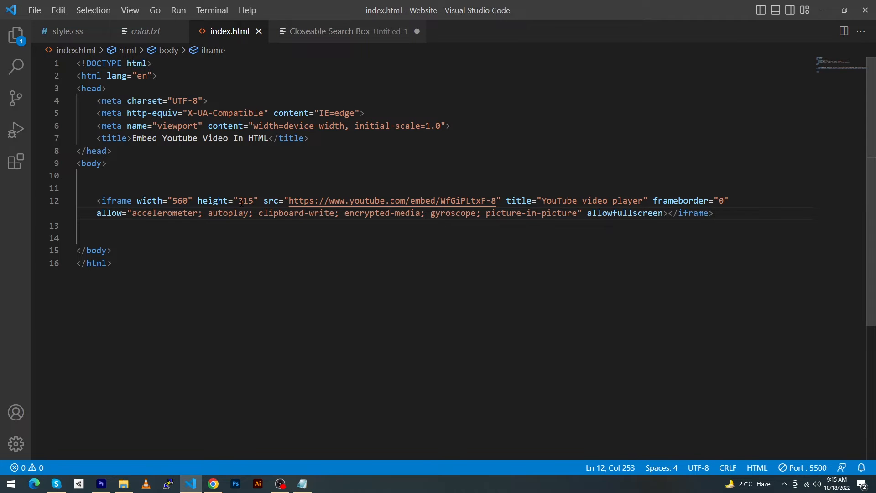
click(211, 484)
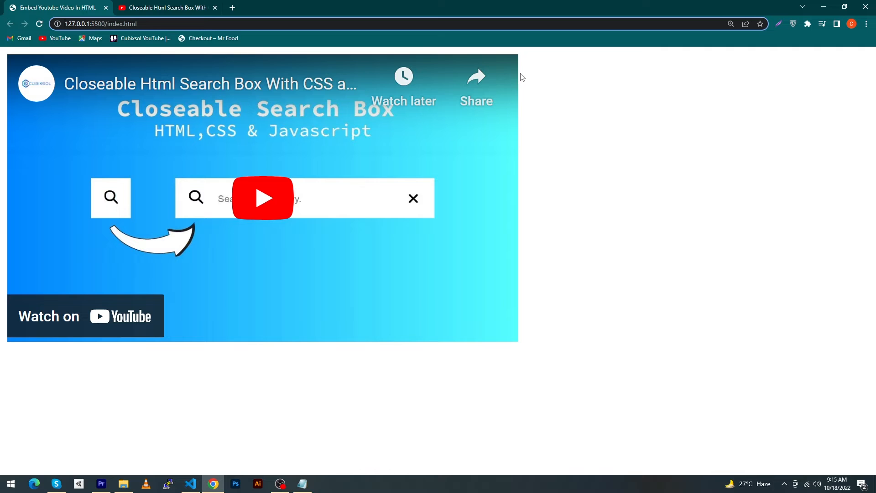
key(alt+tab)
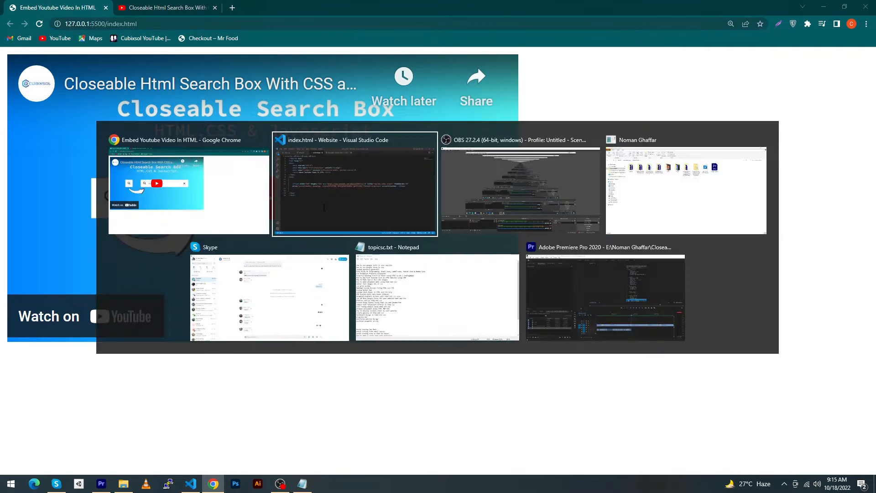
click(355, 185)
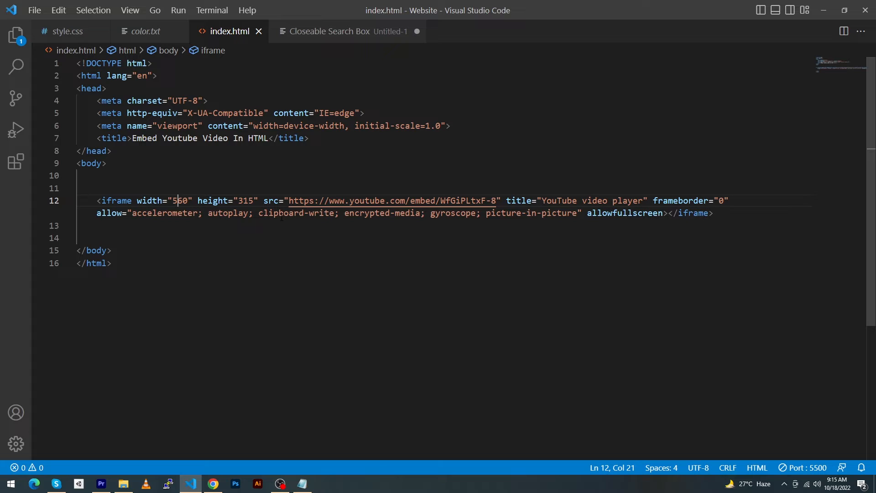
text(360)
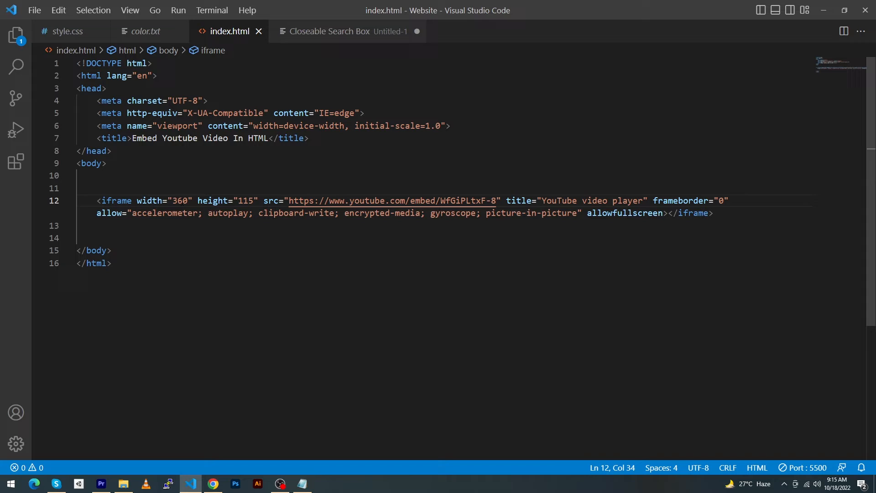
text(720)
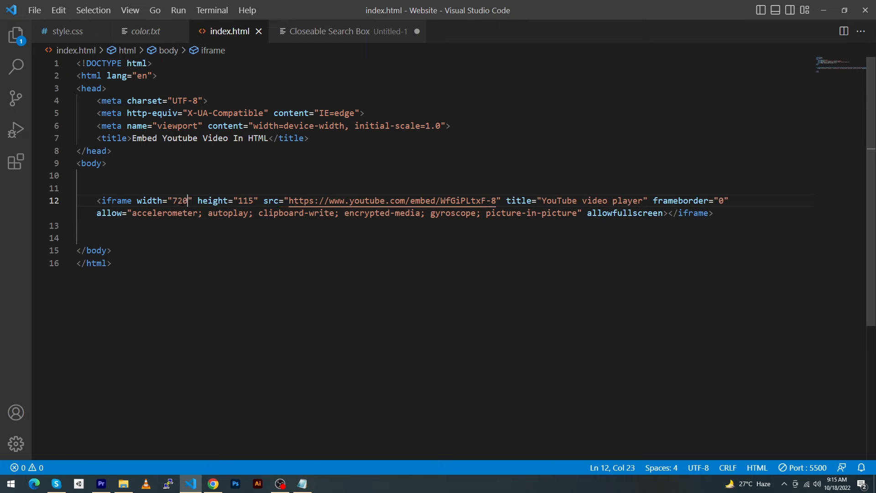
double_click(245, 201)
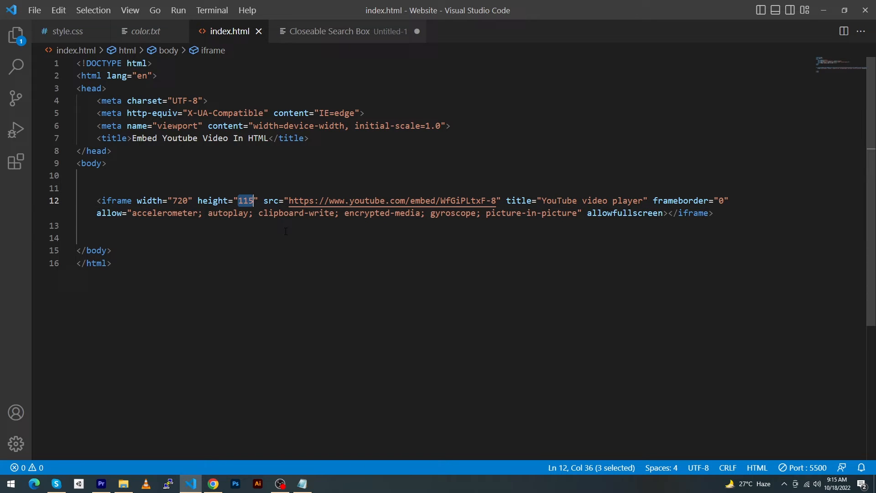
text(1080)
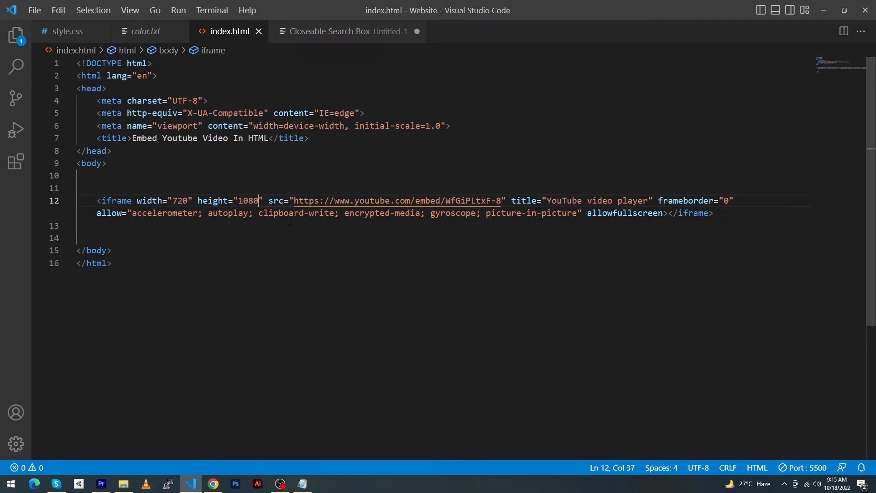
double_click(247, 201)
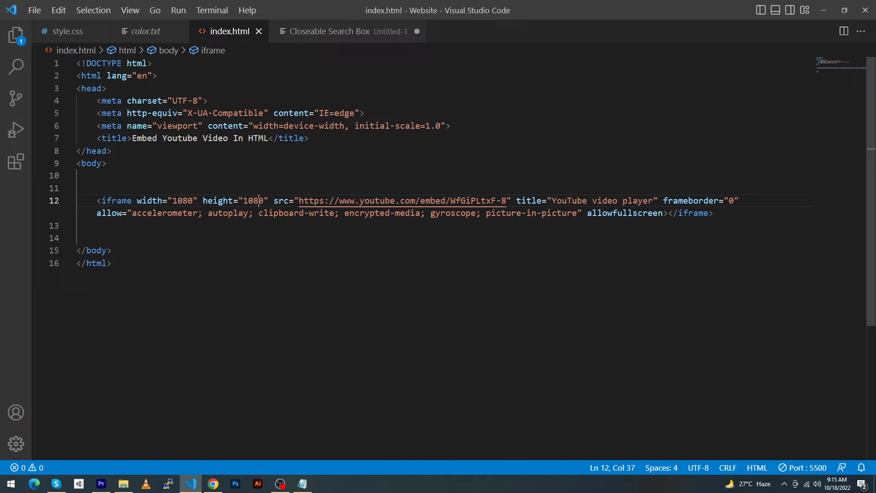
click(212, 483)
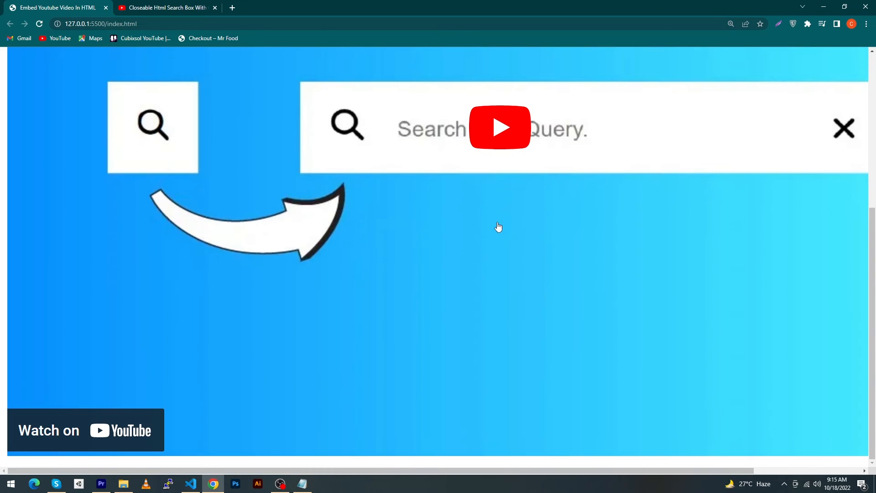
click(191, 484)
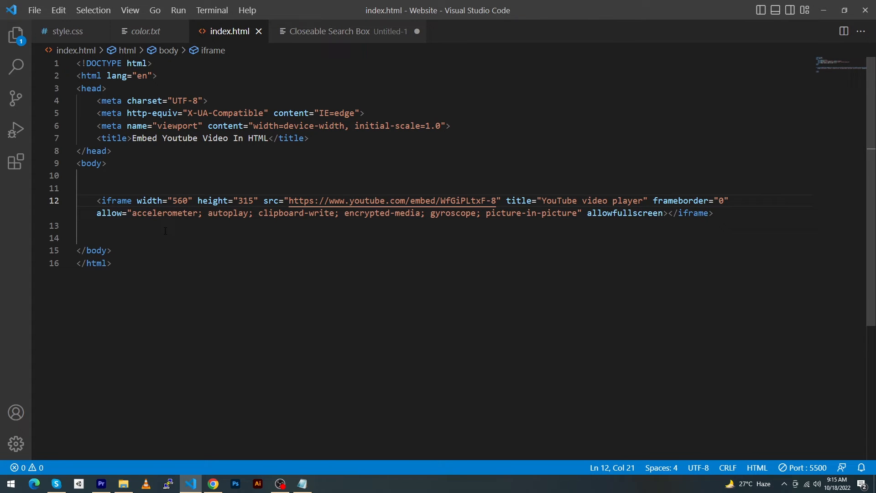
mouse_move(149, 201)
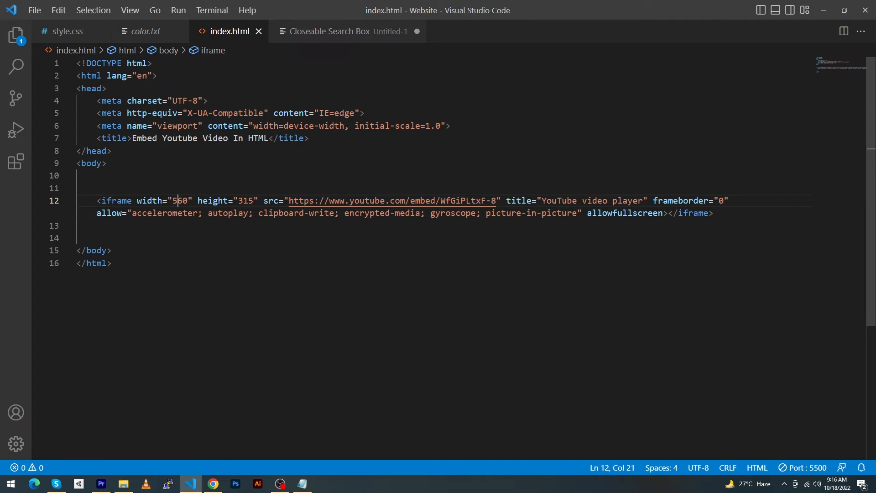
double_click(382, 200)
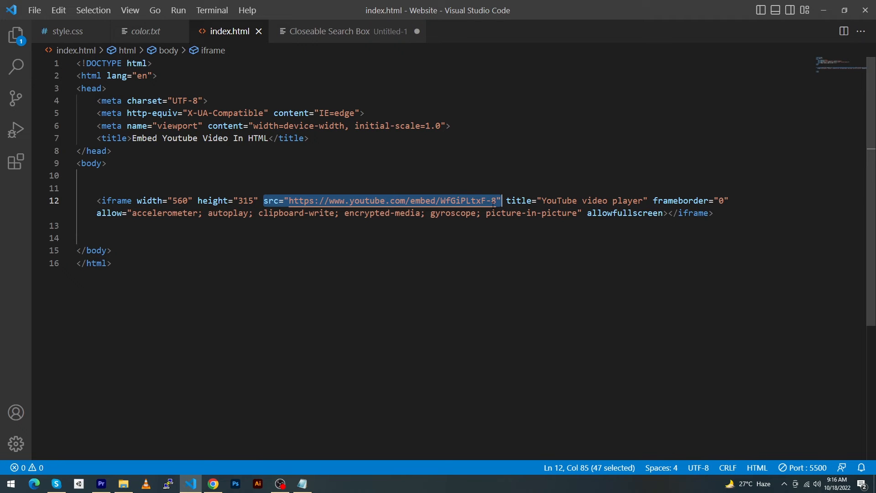
click(212, 484)
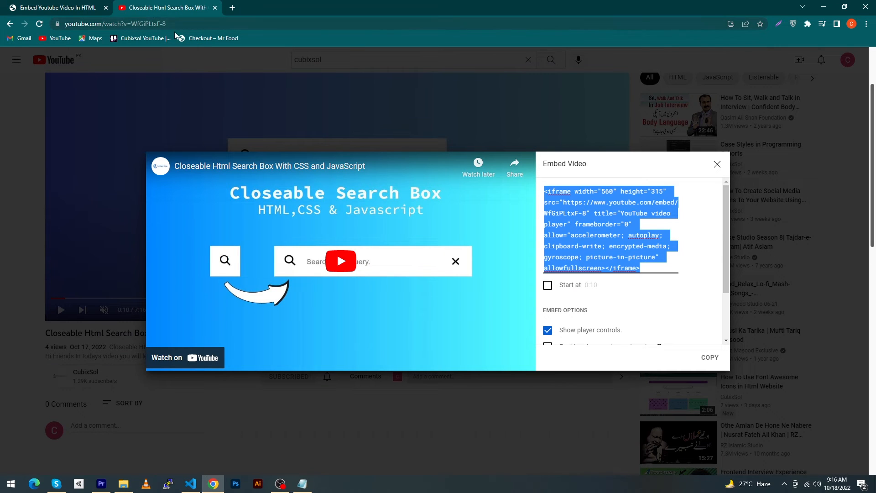
click(190, 483)
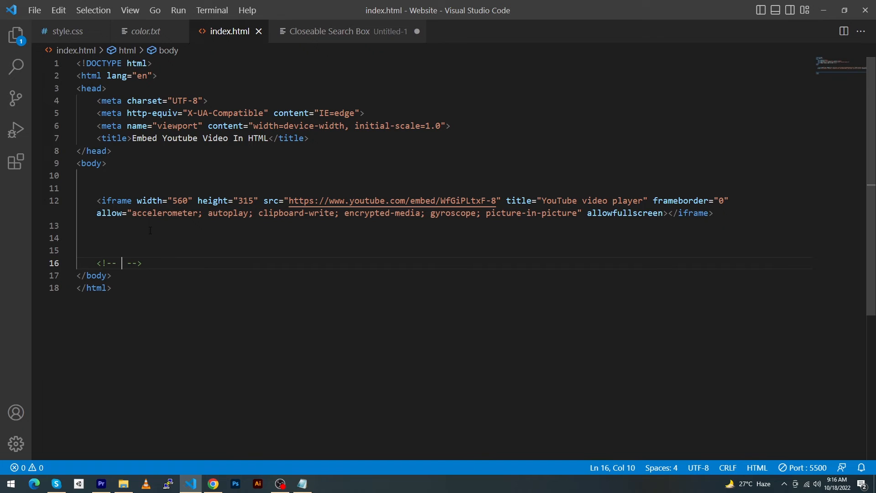
text(https://www.youtube.com/watch?v=WfGiPLtxF-8)
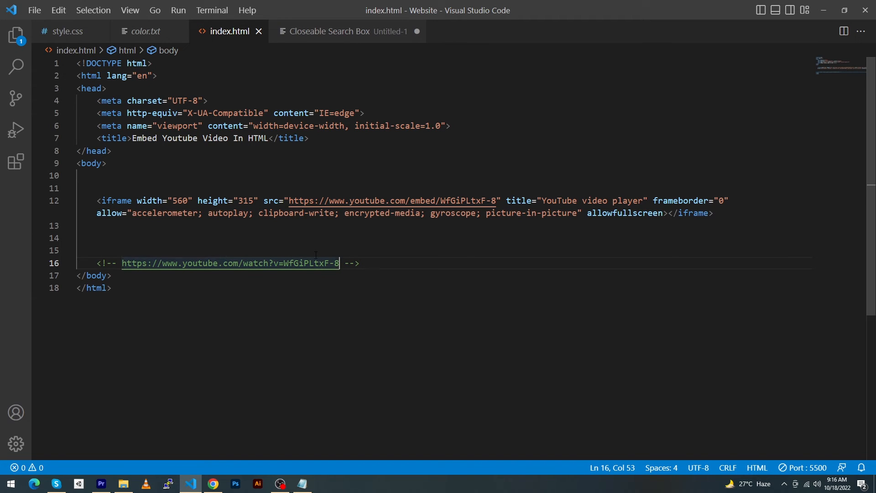
Replace watch?v= with embed so the comment reads youtube.com/embed/WfGiPLtxF-8
click(243, 263)
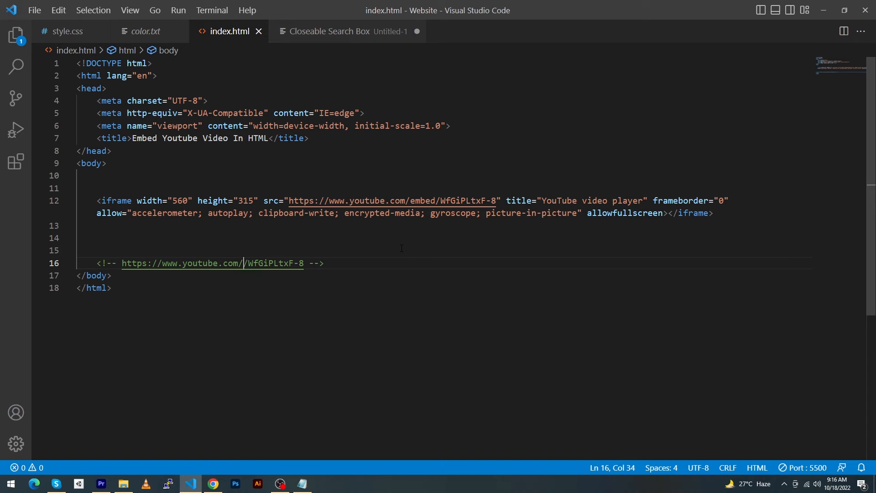
text(embed)
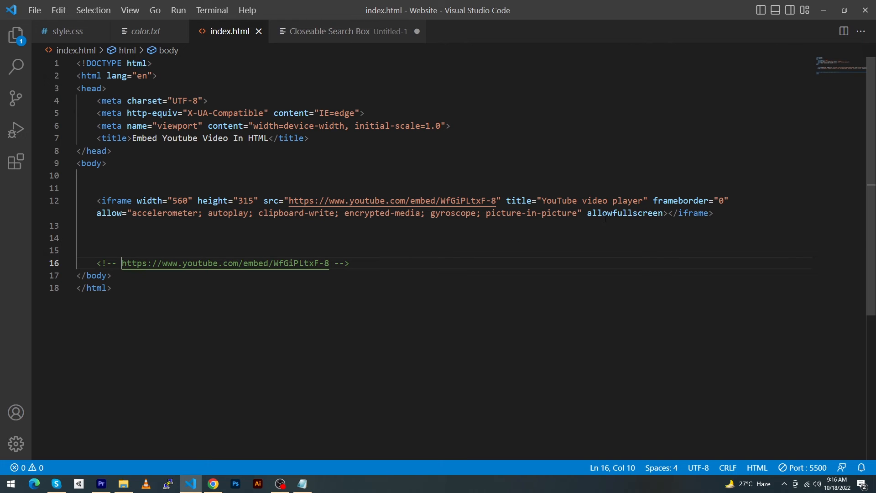
Delete the allowfullscreen attribute and try full screen in the Chrome preview
double_click(624, 213)
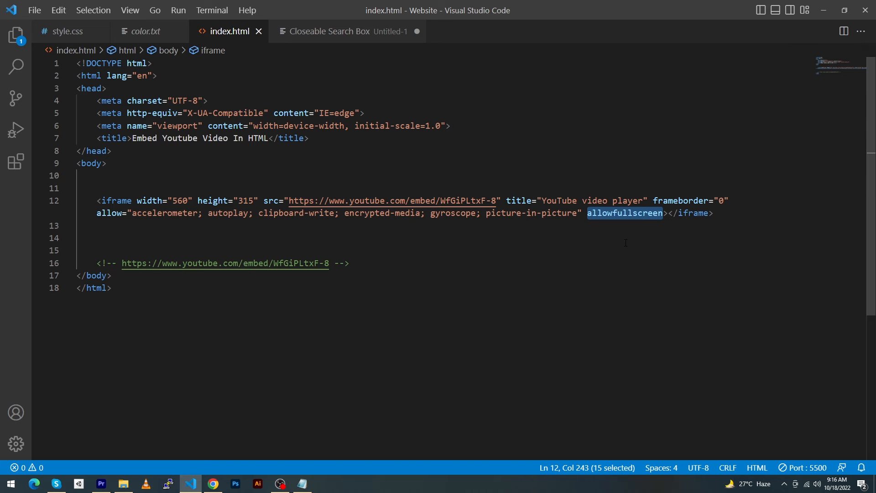
key(Delete)
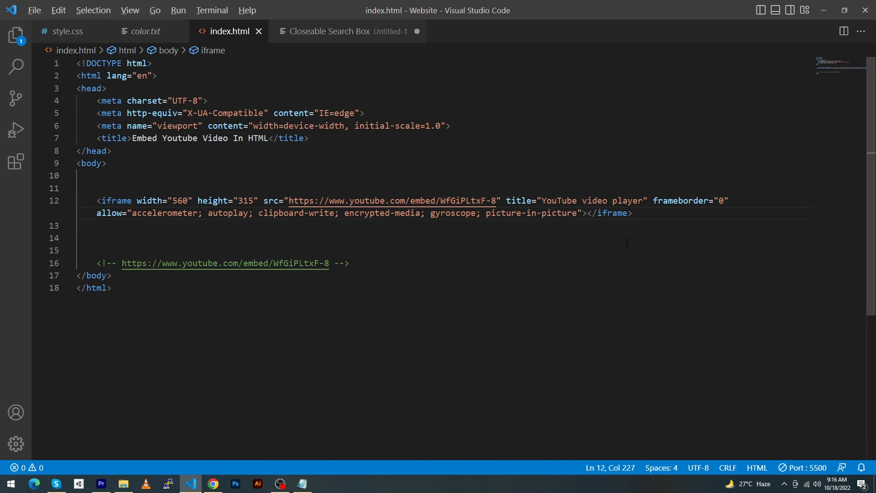
click(213, 484)
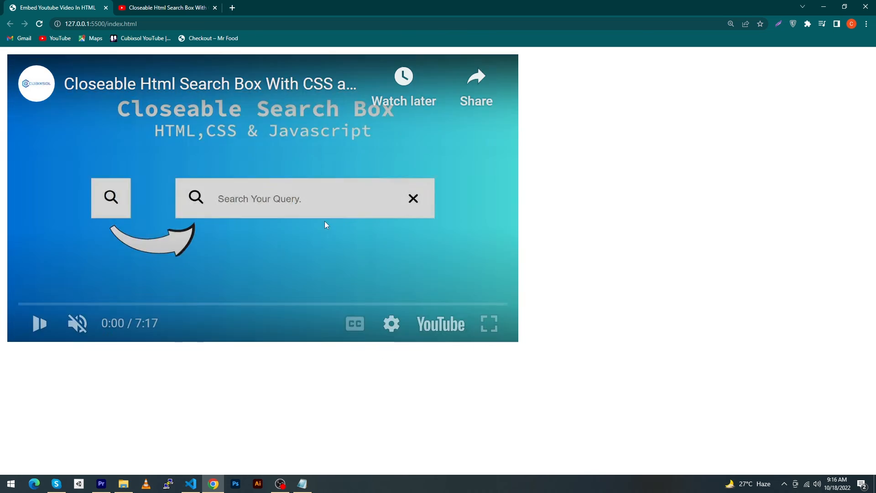
click(487, 323)
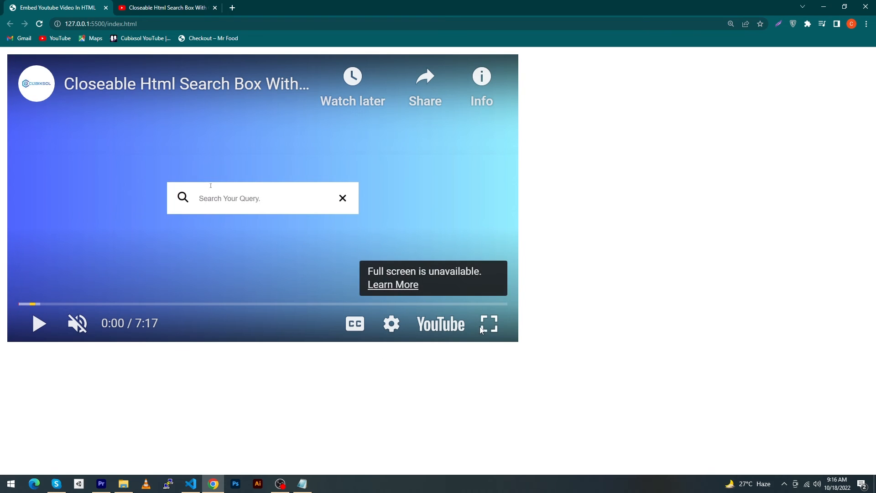
click(190, 483)
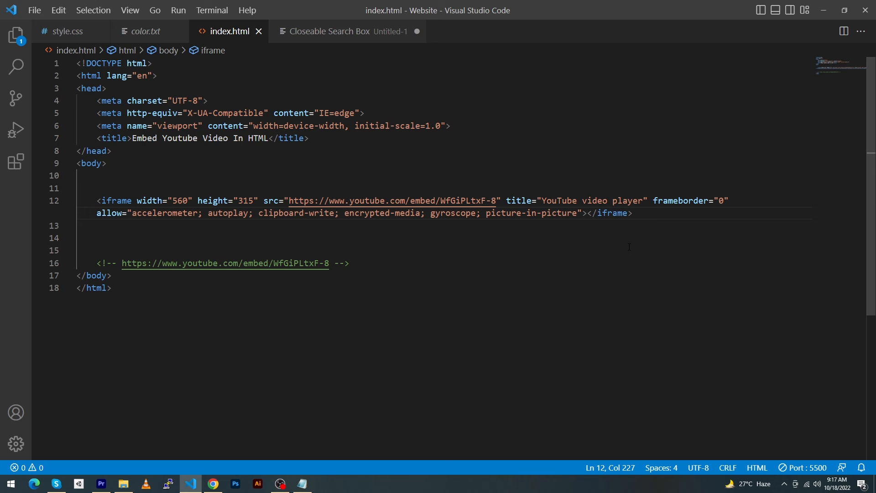
Change frameborder from 0 to 2 and check the bordered player in the preview
double_click(673, 200)
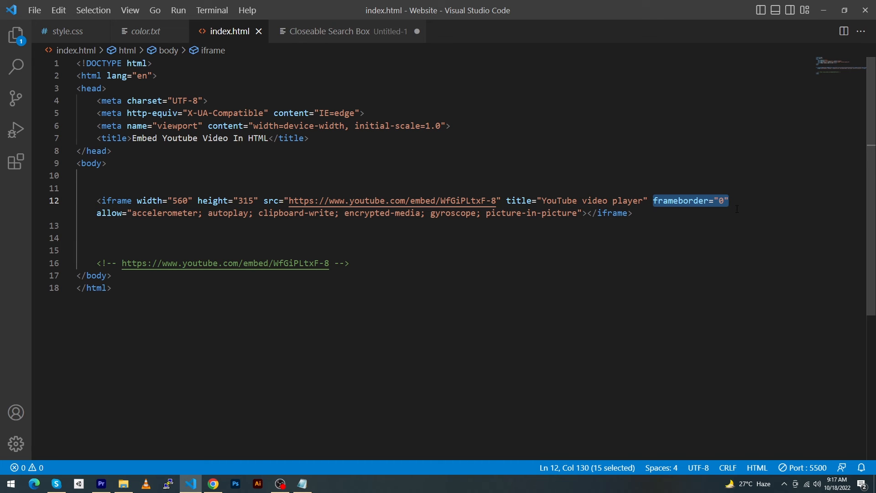
click(726, 201)
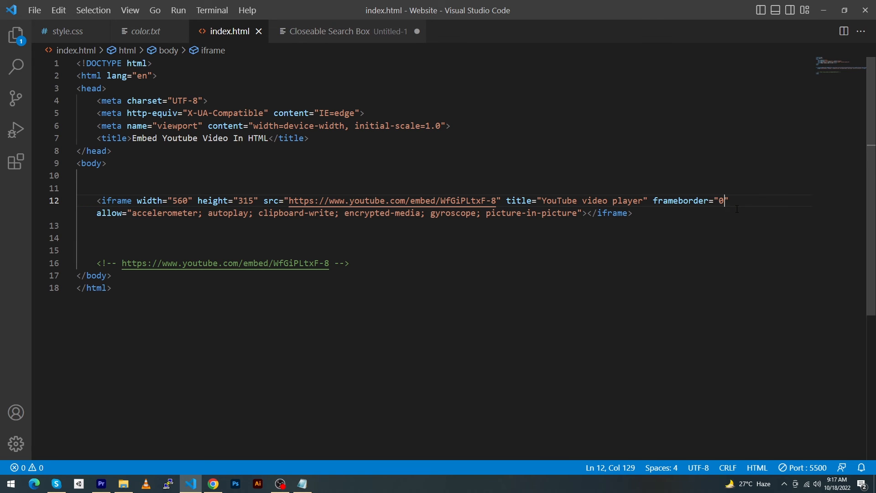
click(212, 484)
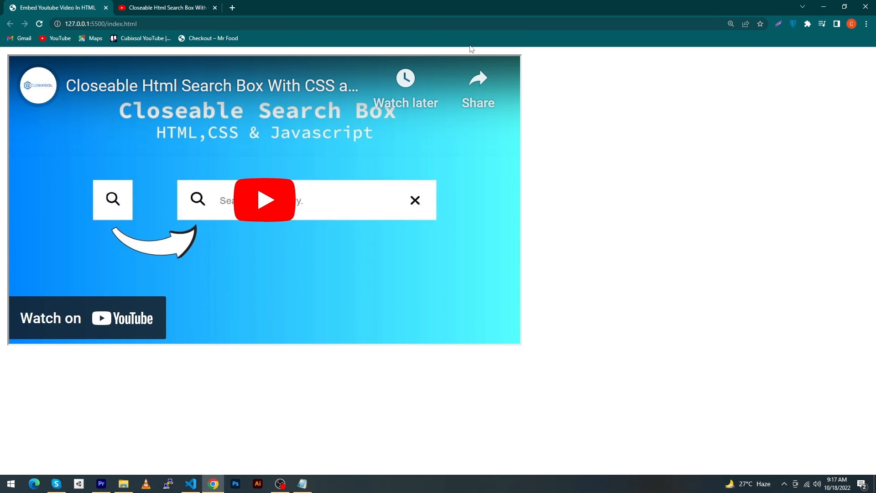
click(190, 483)
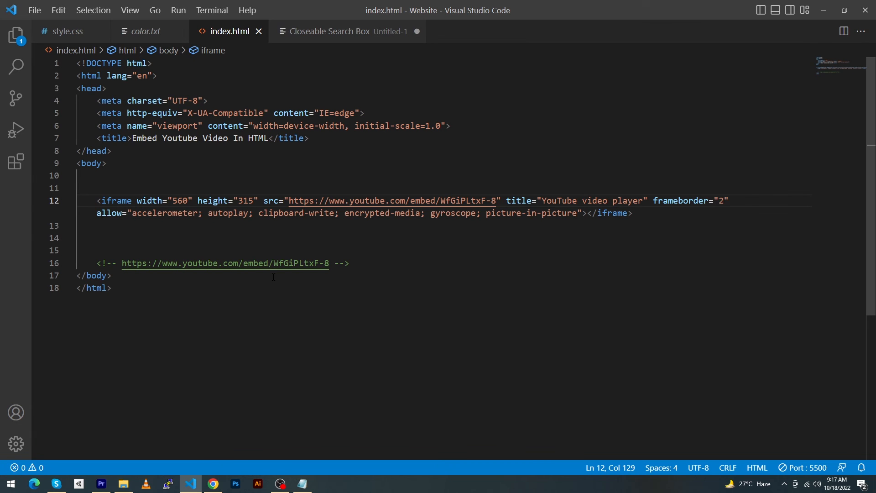